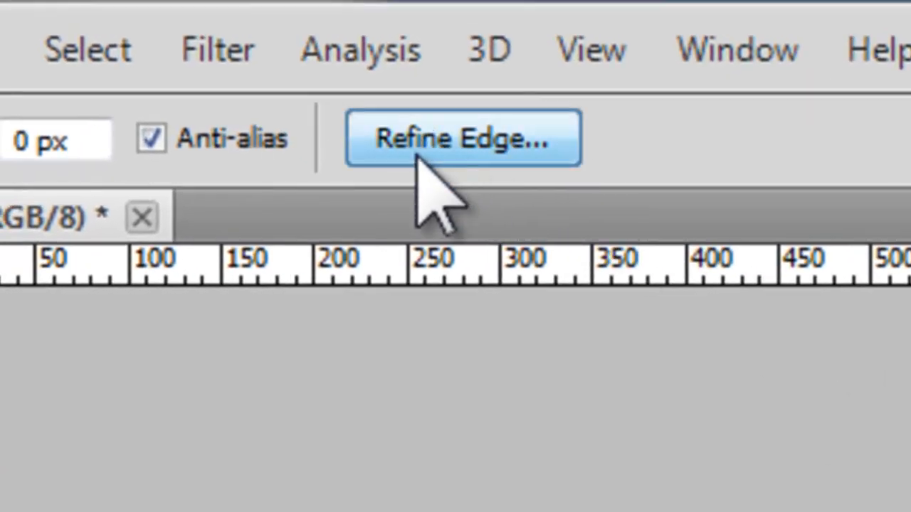
Step: Refine the phone selection's edge with Smart Radius at about 43.7 px
left_click(461, 138)
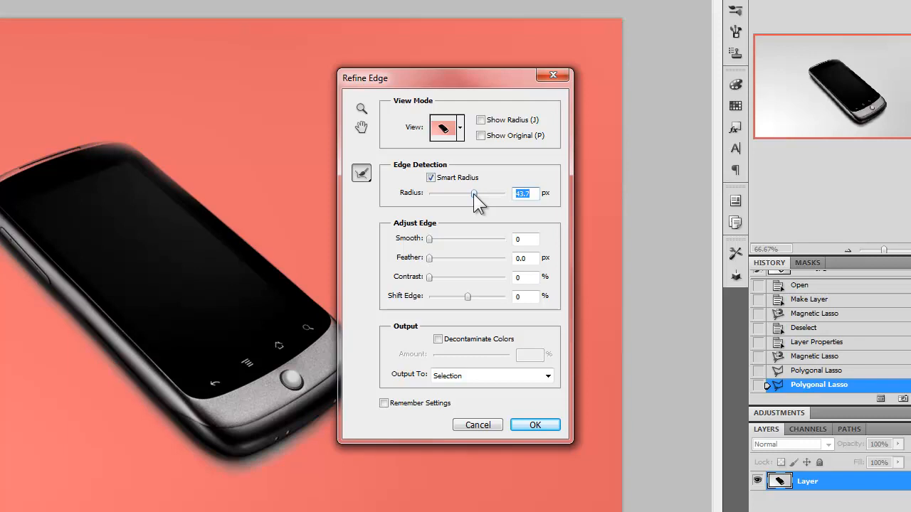
left_click(534, 425)
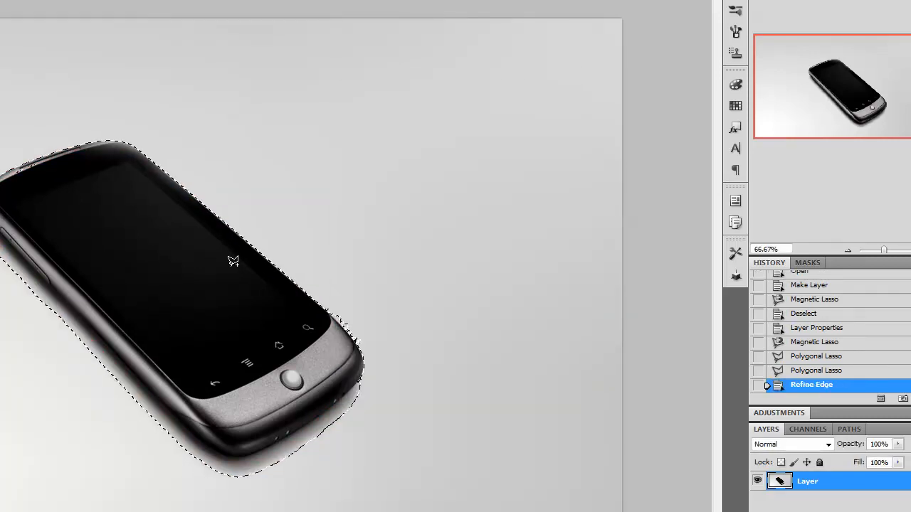
Step: Invert the selection so it covers the background around the phone
right_click(231, 266)
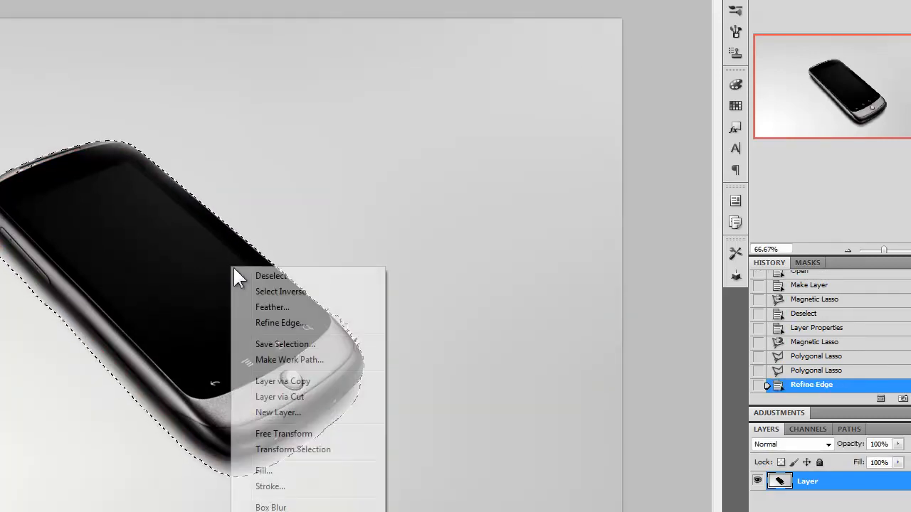
left_click(271, 275)
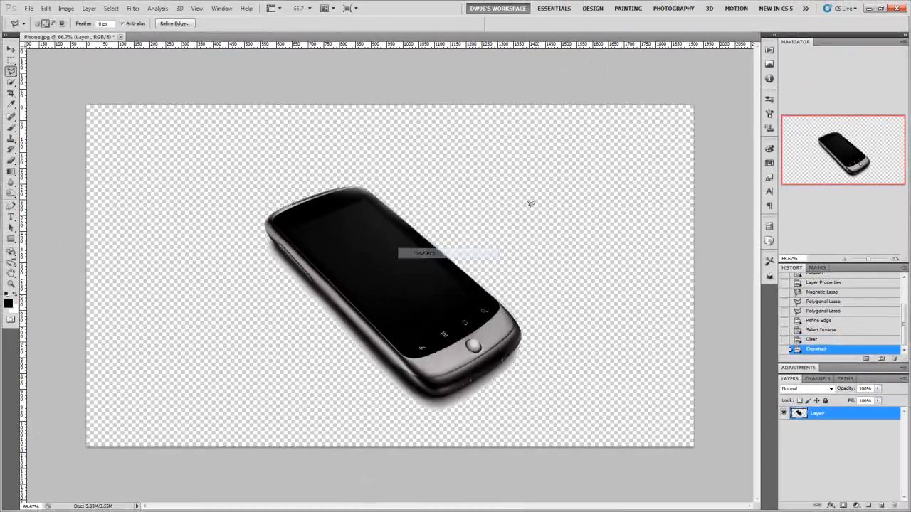